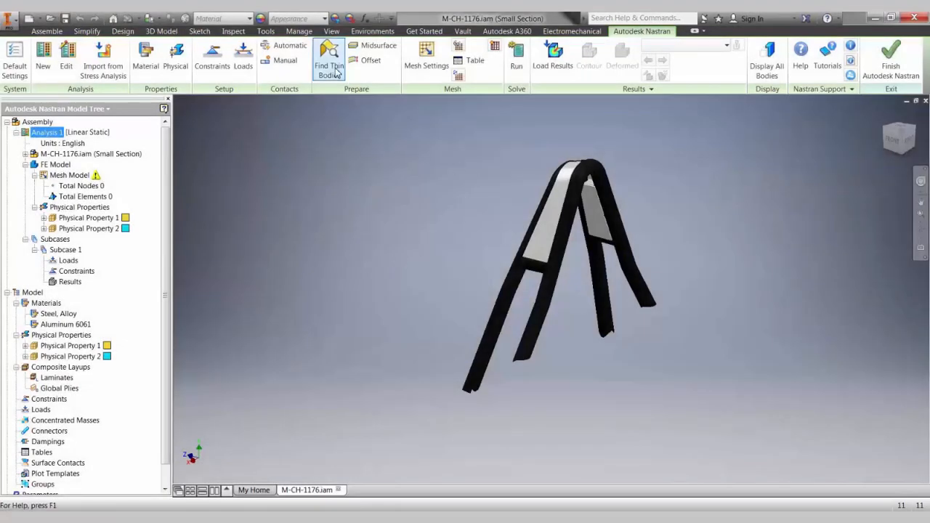
Step: Run Find Thin Bodies on the chassis and midsurface the listed solid bodies, producing nine midsurfaces
left_click(329, 61)
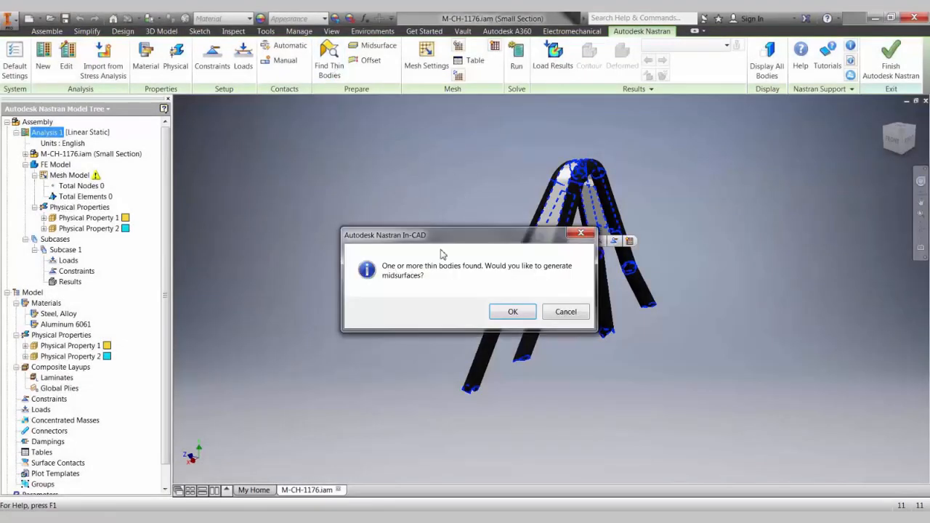
left_click(512, 311)
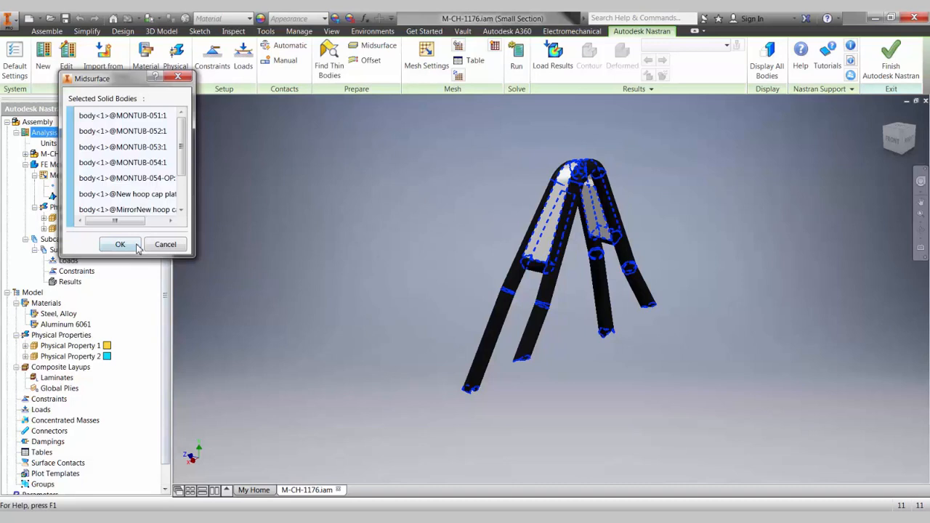
left_click(119, 244)
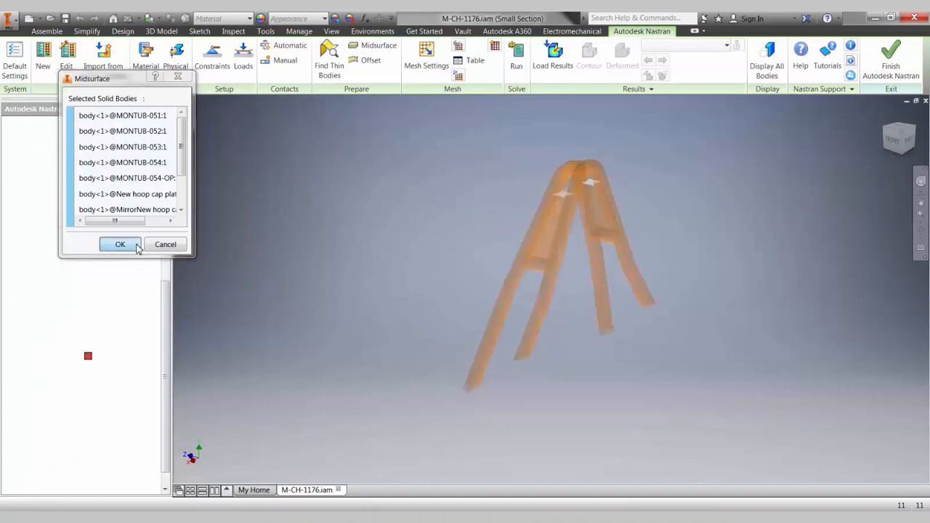
left_click(119, 244)
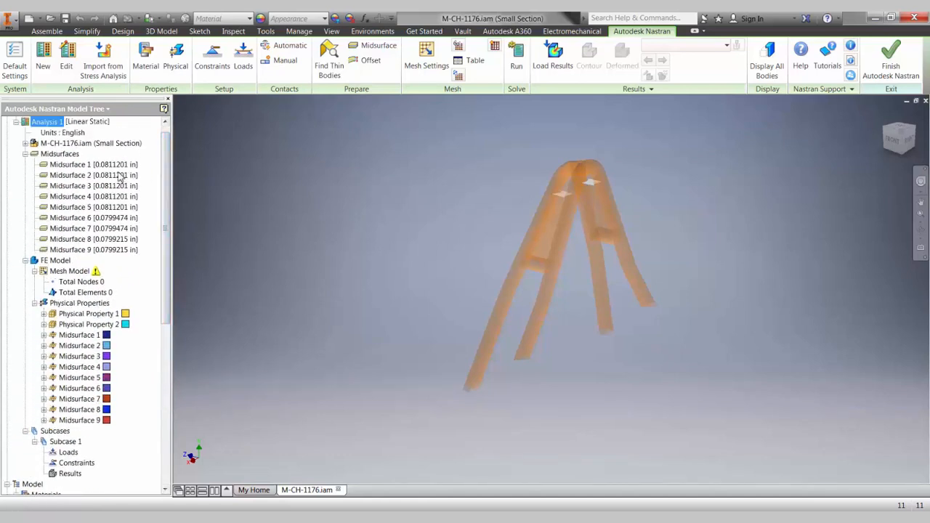
Step: Bring up the Delete/Display options for Midsurface 1 in the model tree
right_click(70, 164)
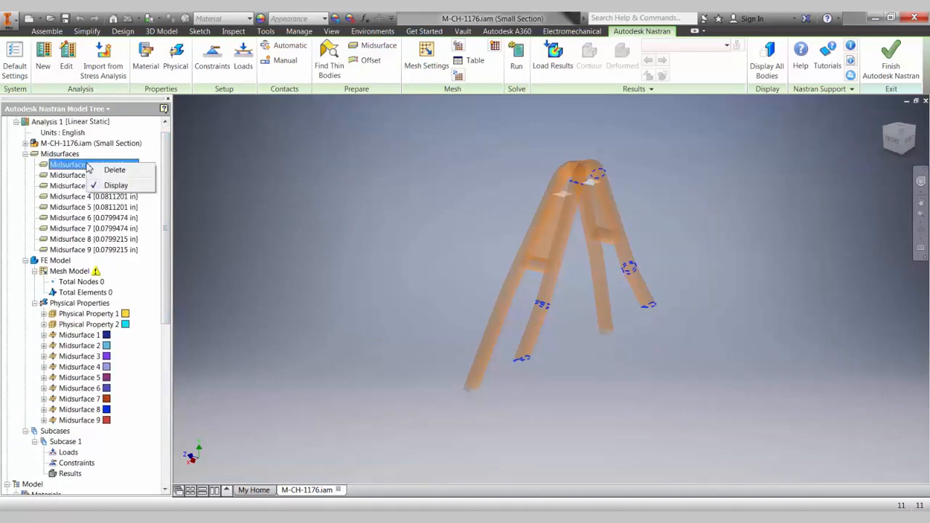
mouse_move(240, 176)
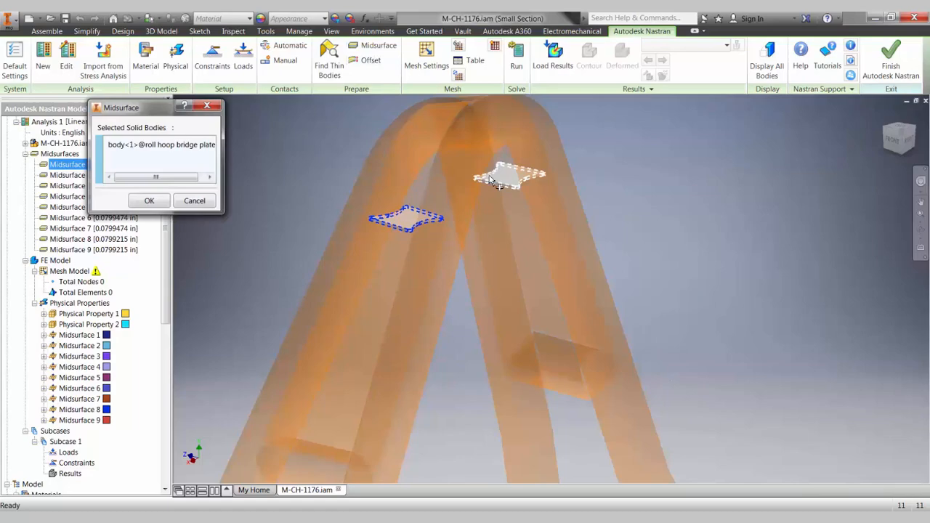
Step: Midsurface the roll hoop bridge plate, adding two midsurfaces for a total of eleven
left_click(148, 201)
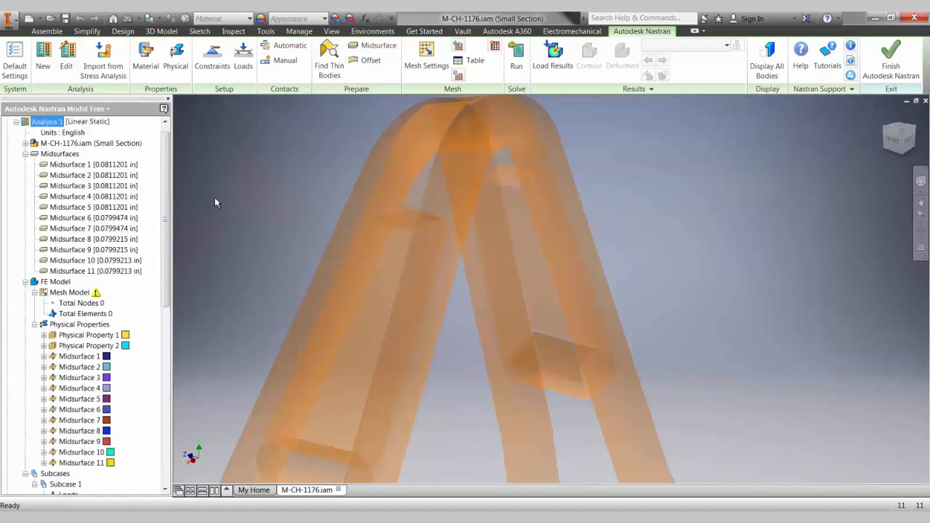